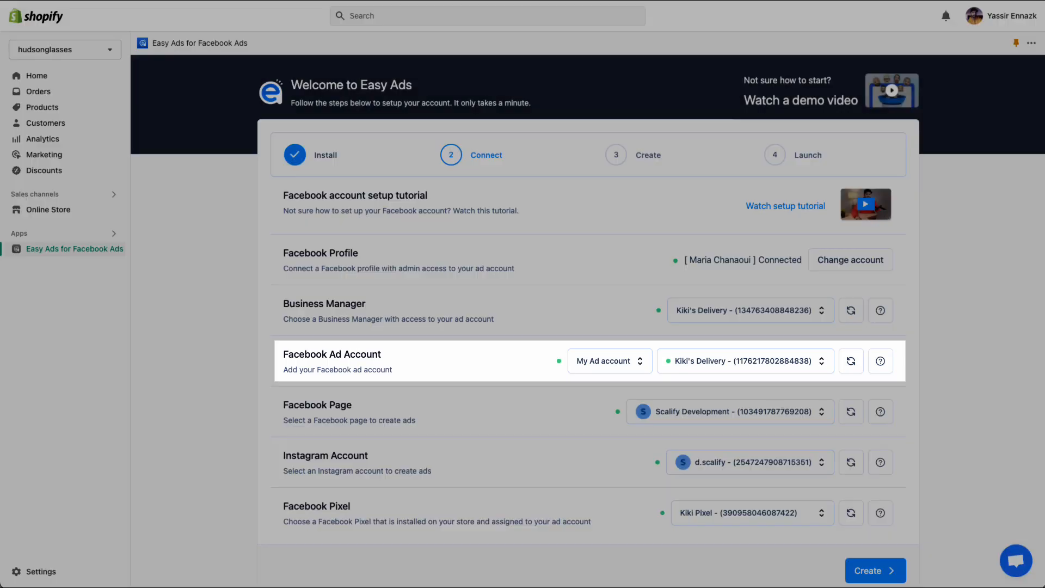
Preview the Connect and Launch steps, then return to Connect with the Connect Facebook button.
click(875, 570)
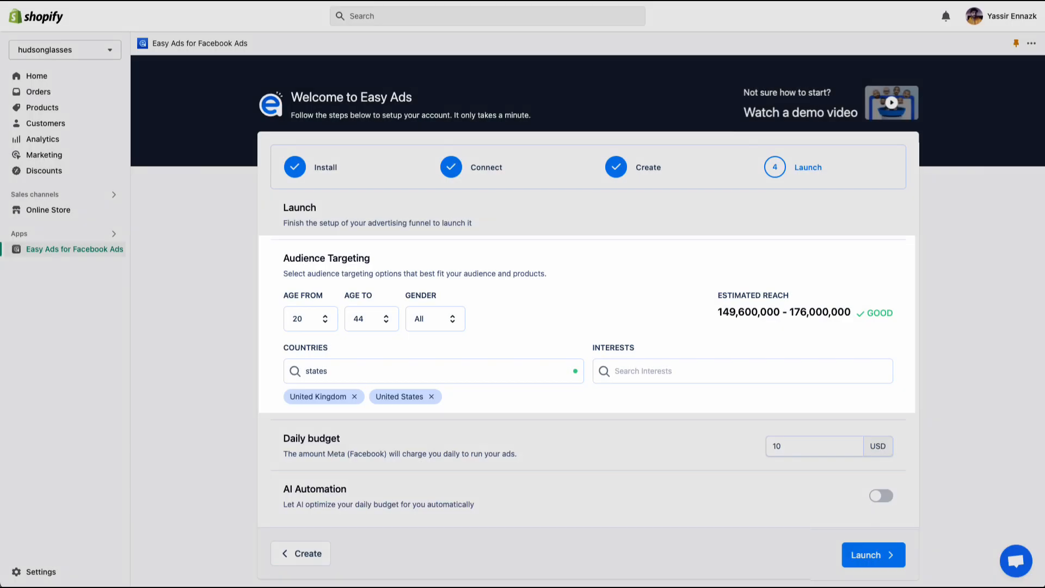
click(873, 554)
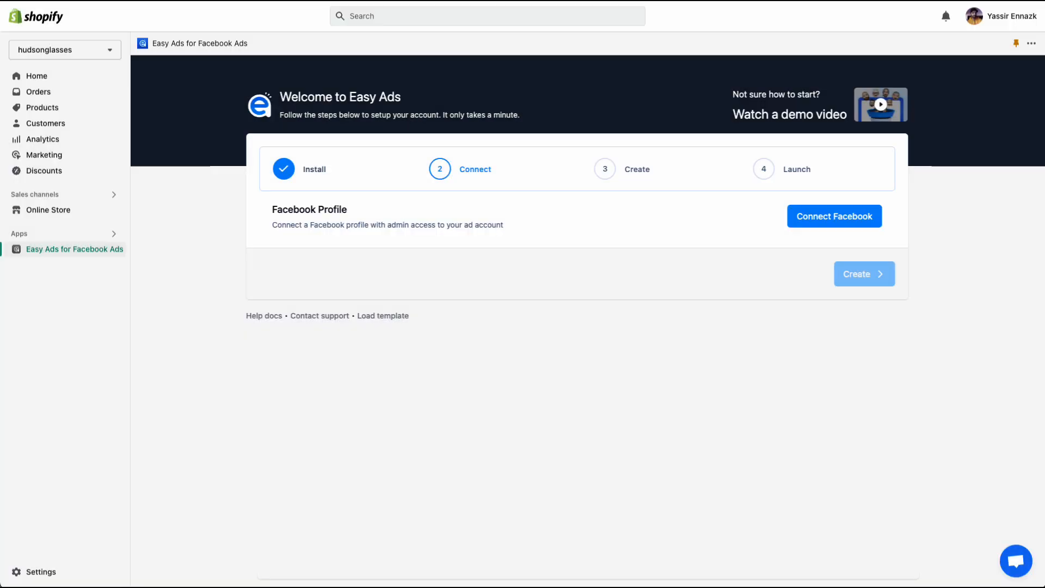
Bring up the Log in with Facebook popup using Connect Facebook.
click(879, 104)
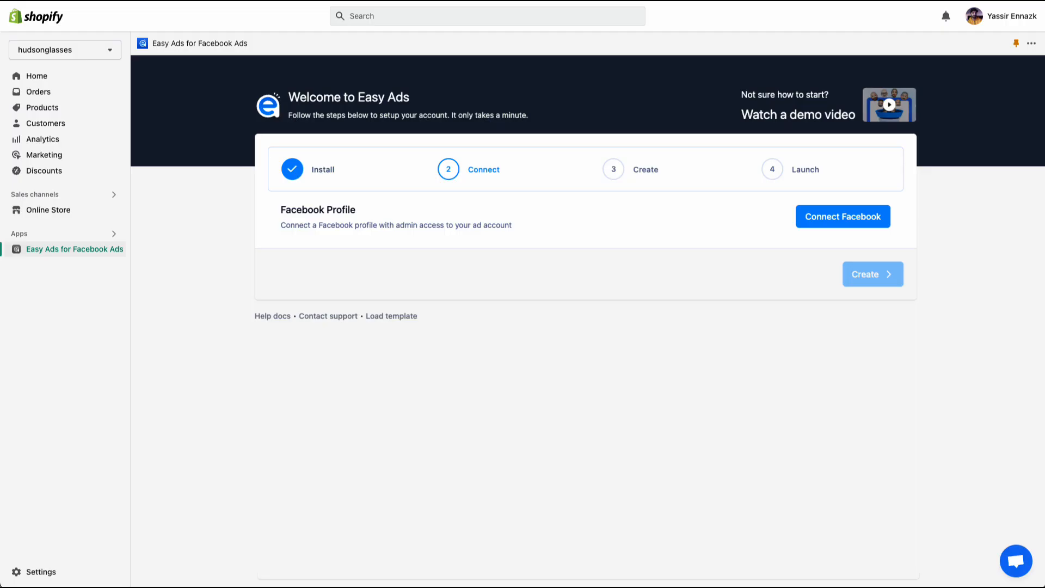
click(842, 216)
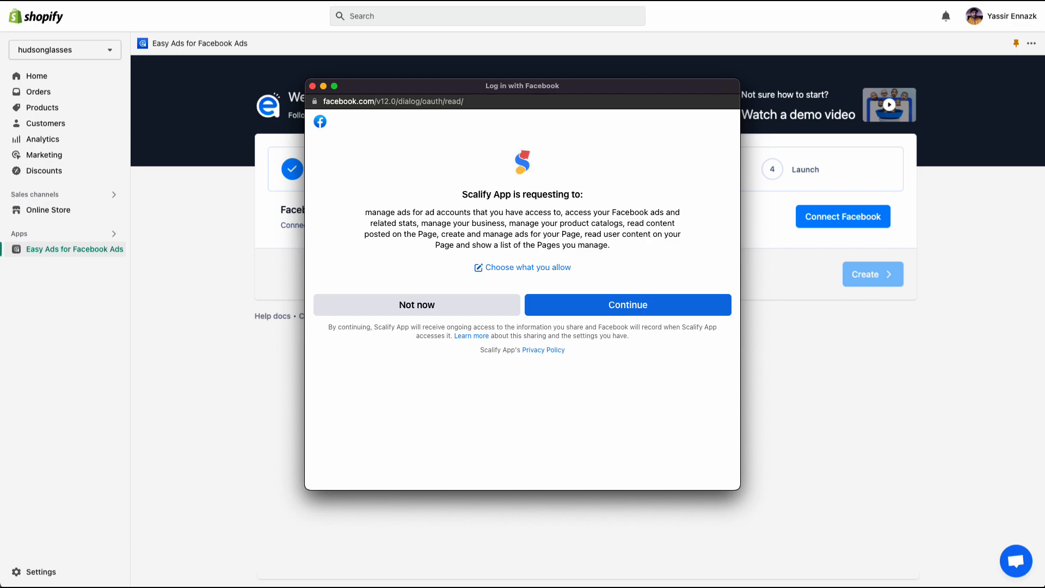
click(627, 305)
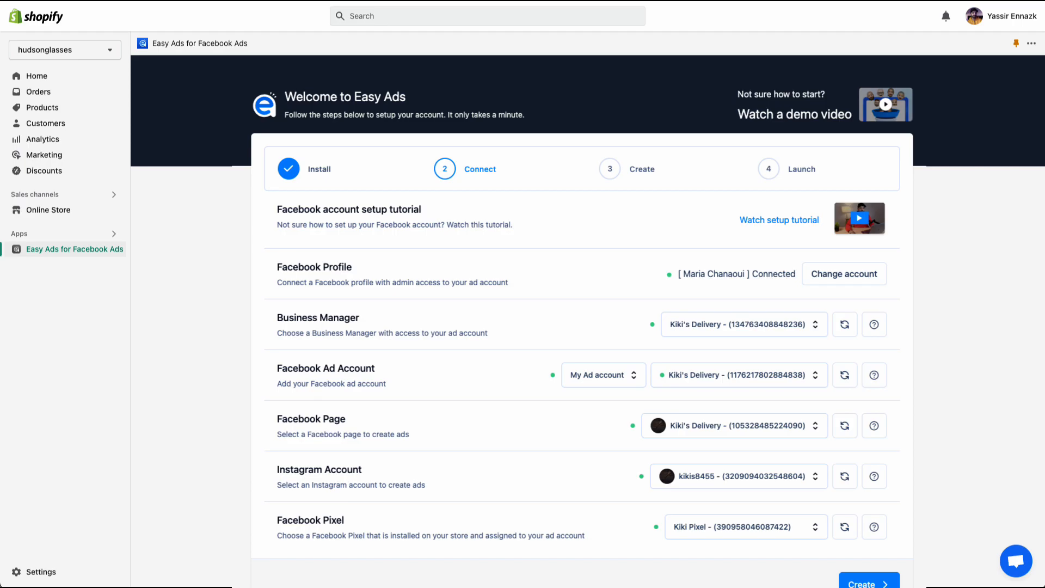
Advance from the connected accounts to the wizard's Create step.
click(779, 220)
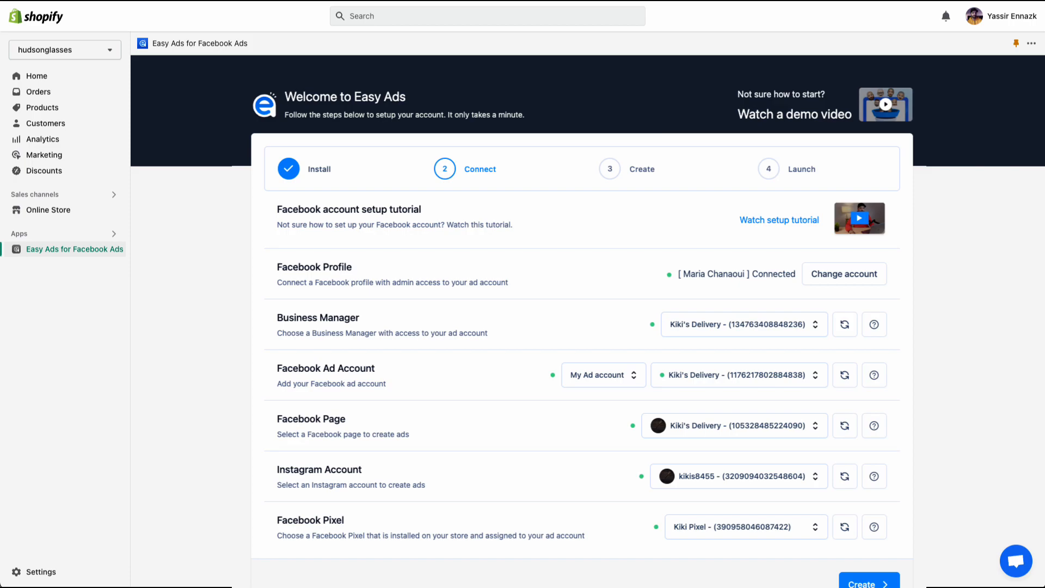
click(869, 581)
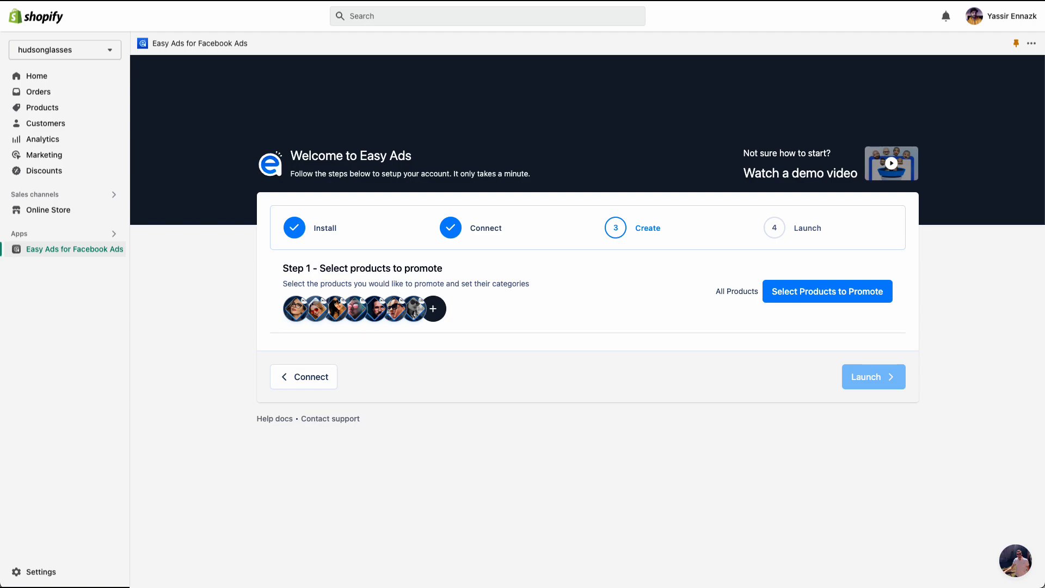
Open the Products to promote dialog offering all products or only some tags.
click(826, 291)
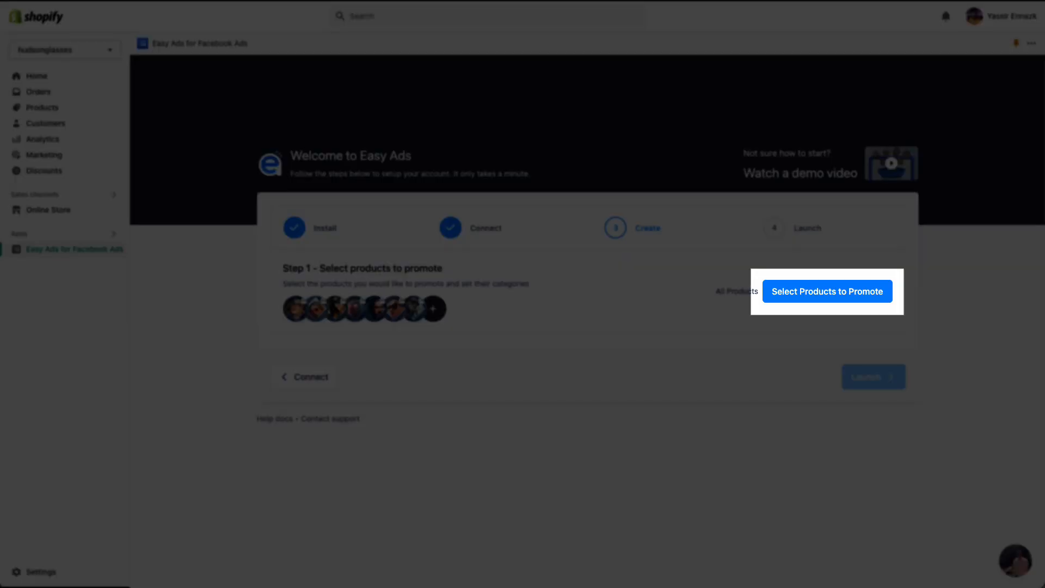
click(826, 292)
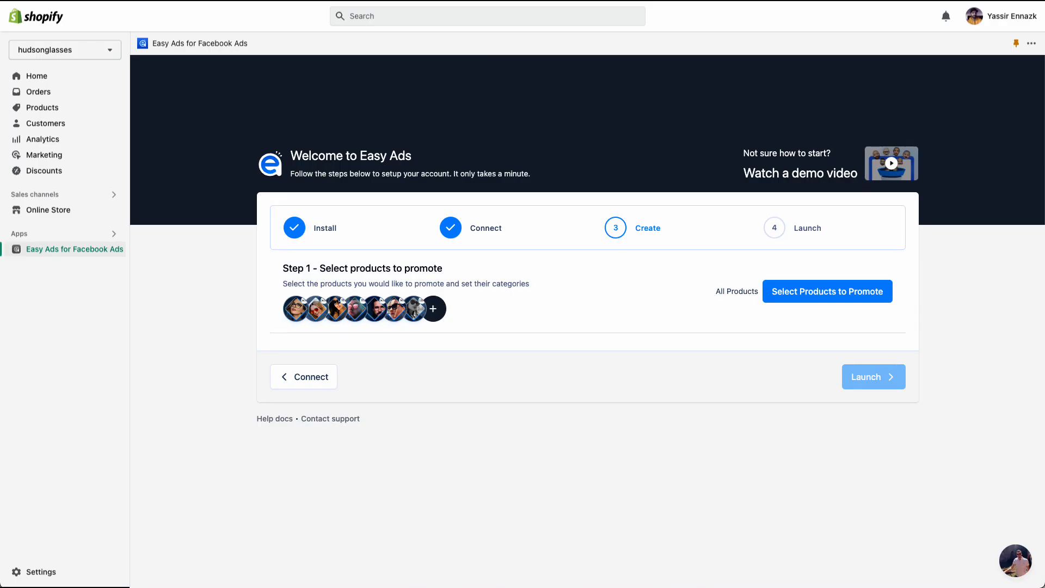
click(827, 291)
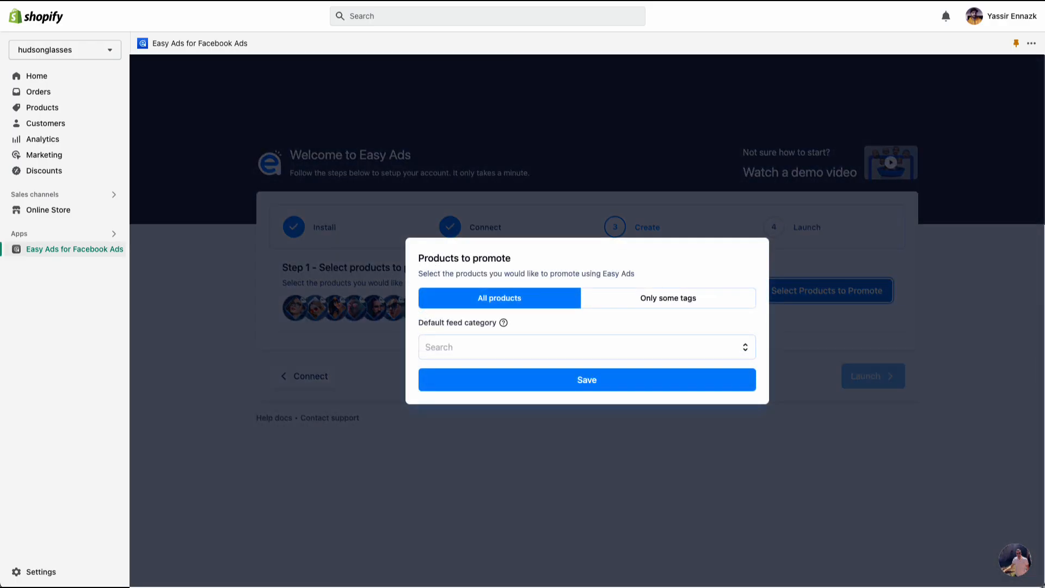
Select All products and choose Sunglasses as the default feed category.
click(499, 297)
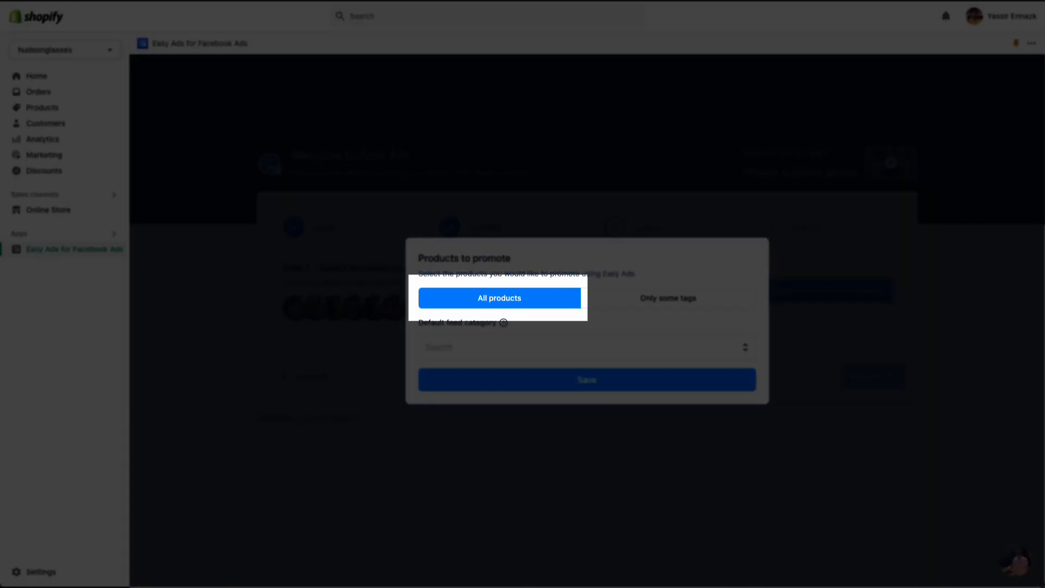
click(668, 298)
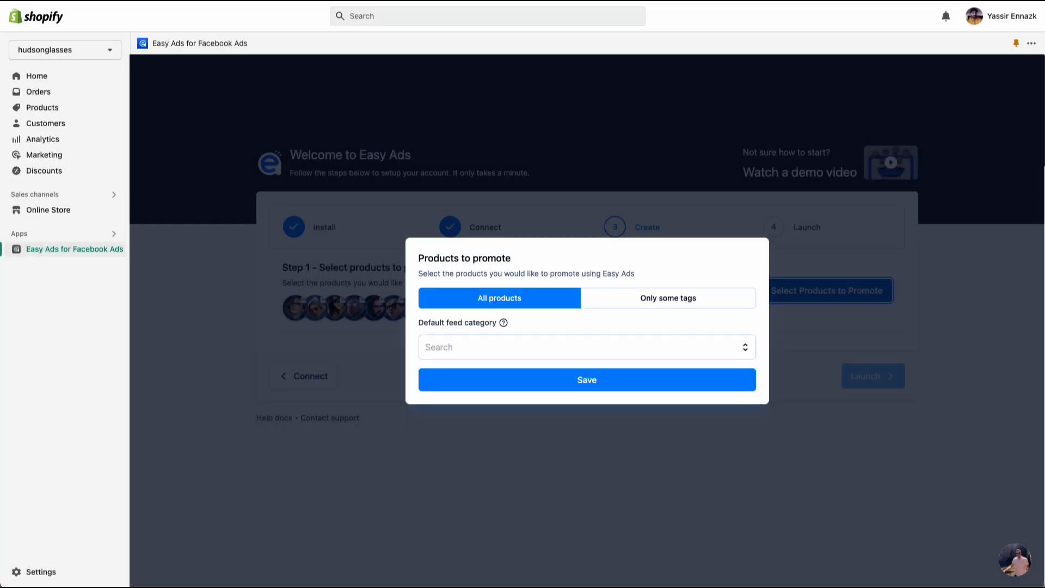
click(585, 347)
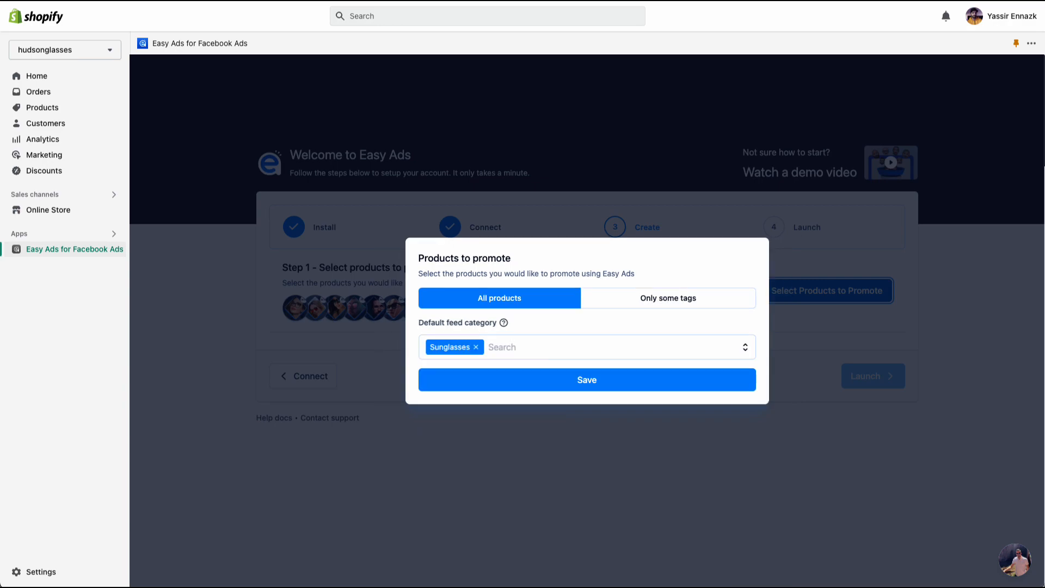
click(668, 298)
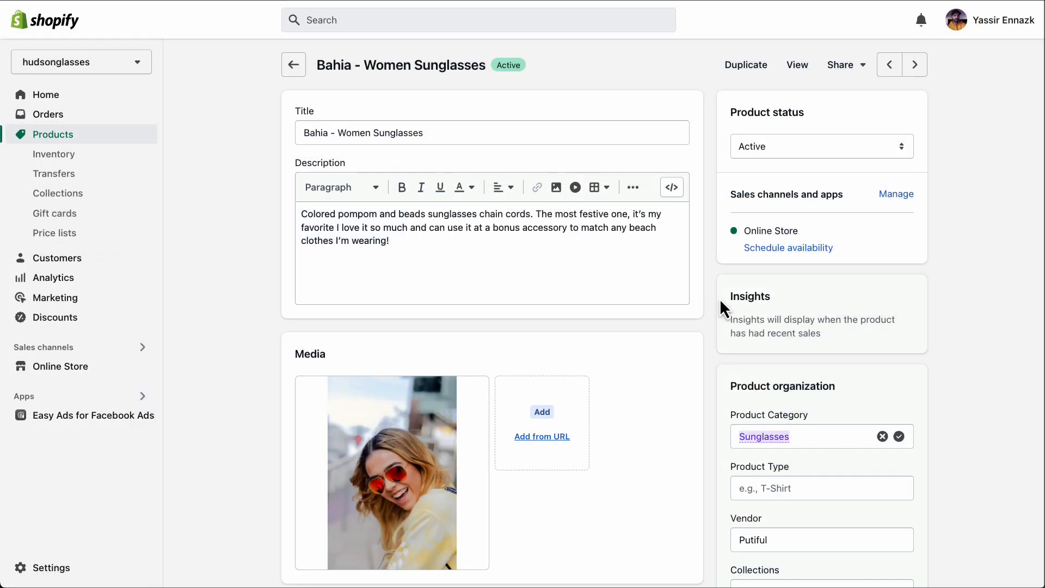
Check the Bahia product's Sunglasses category, then switch to the new_sunnies tag.
scroll(down, 3)
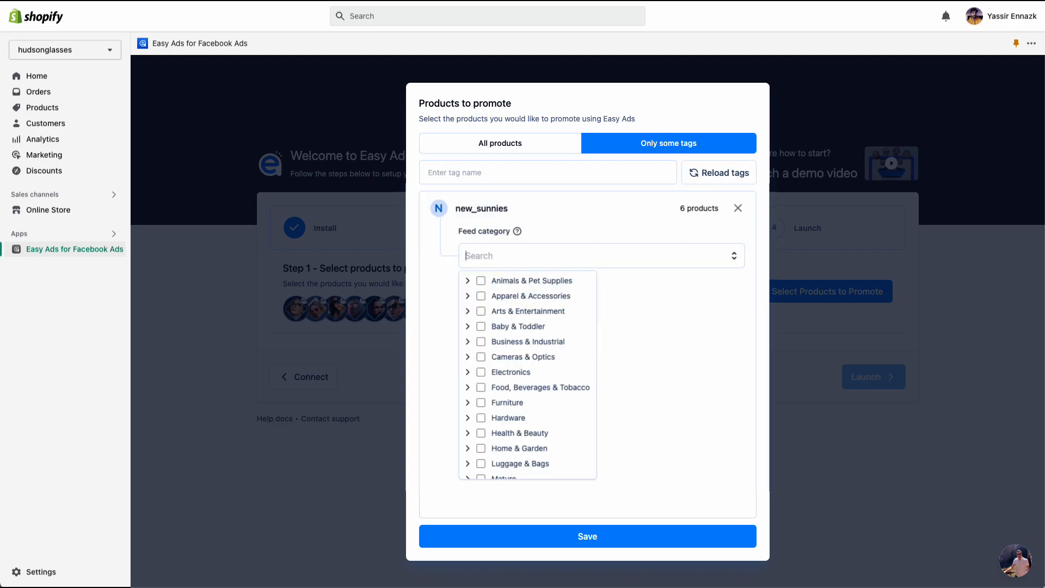
Search 'sunglas', tick Sunglasses as the new_sunnies feed category, and save.
text(sunglas)
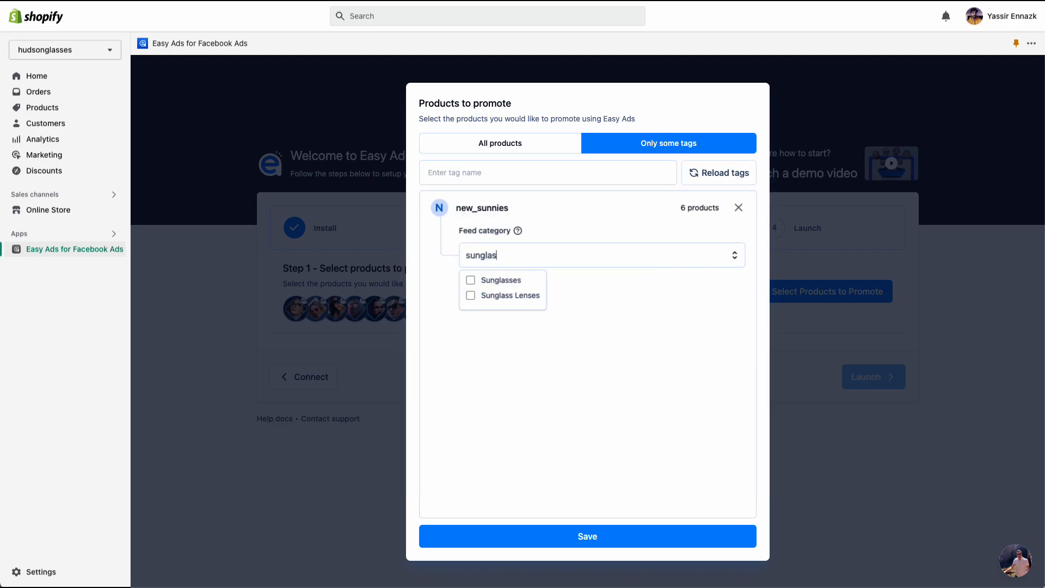
click(499, 280)
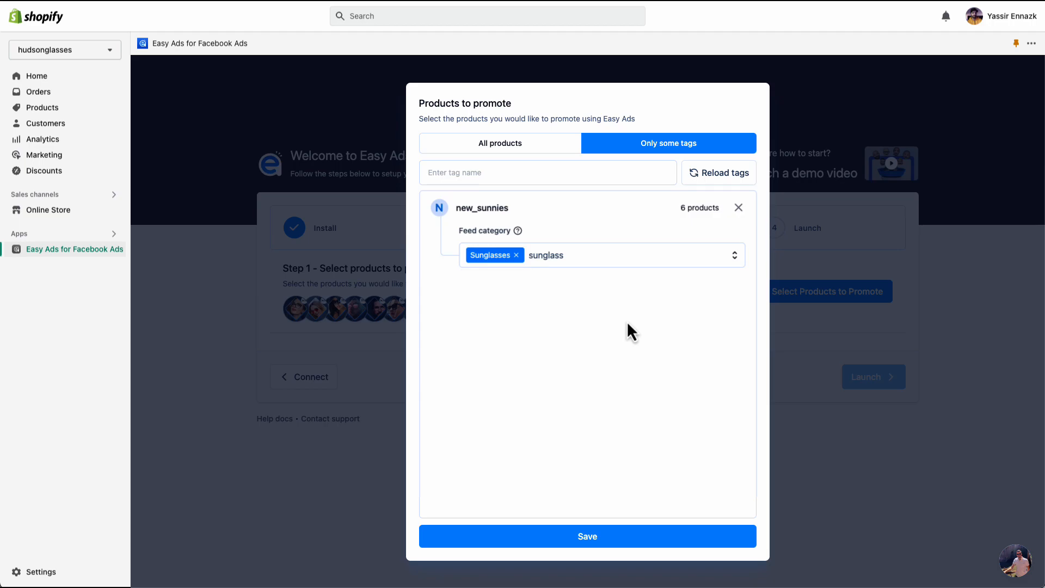
click(587, 536)
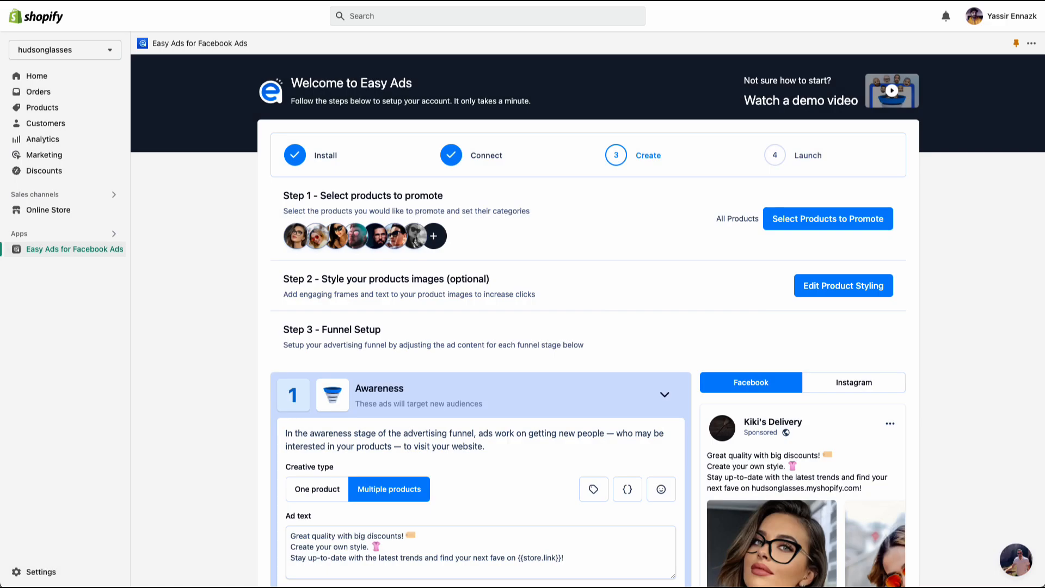
Open product image styling and preview a Black Friday frame on the images.
click(842, 285)
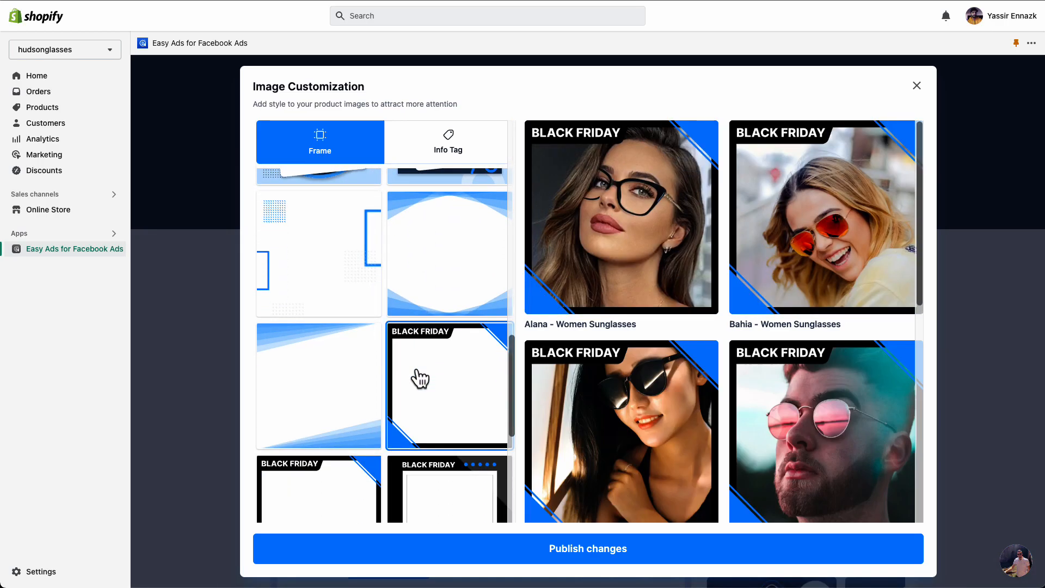
Give product images an orange pill info tag showing 17% Off, and publish.
click(449, 142)
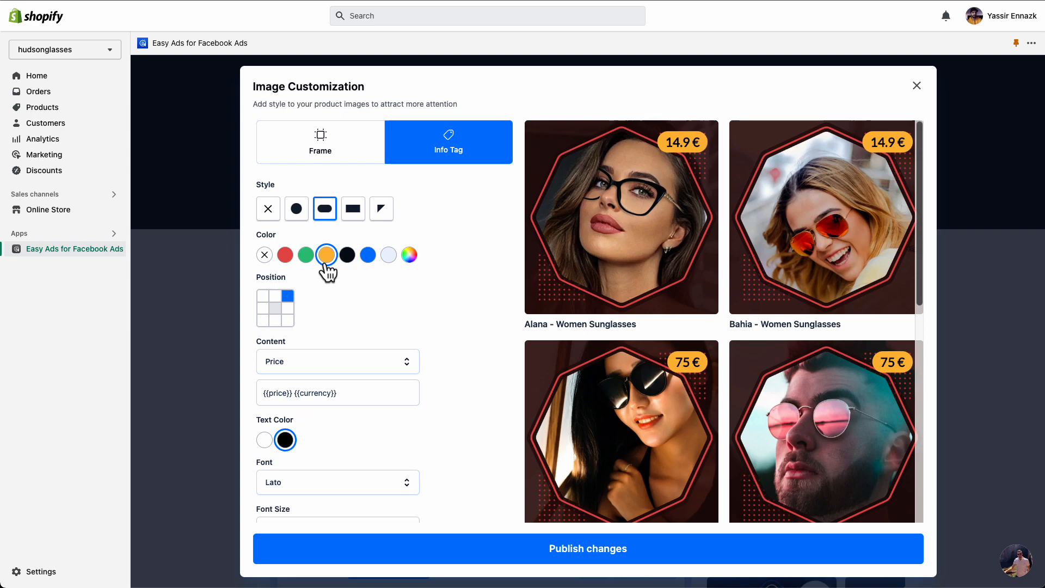
click(337, 361)
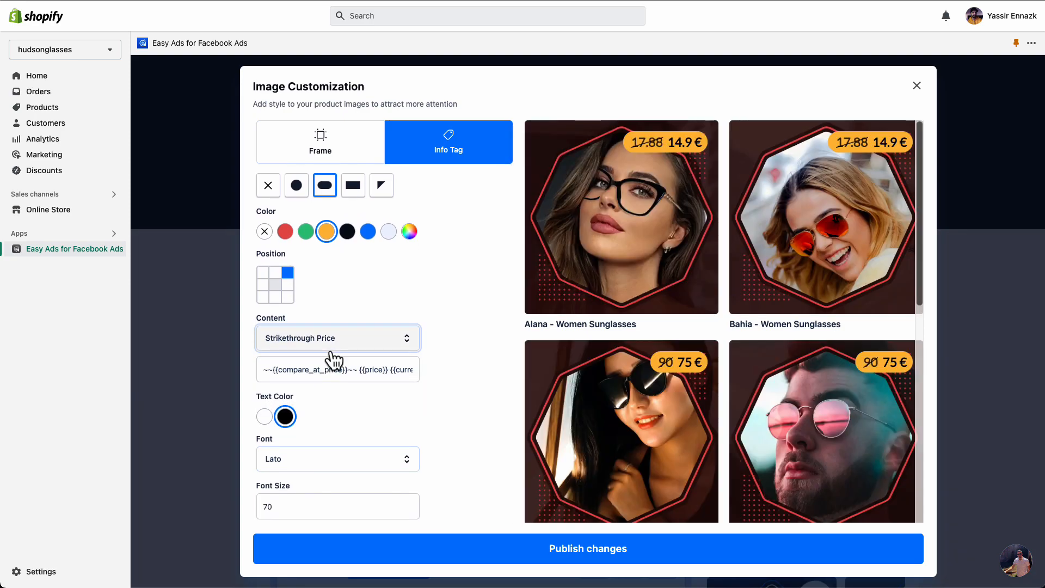
click(337, 338)
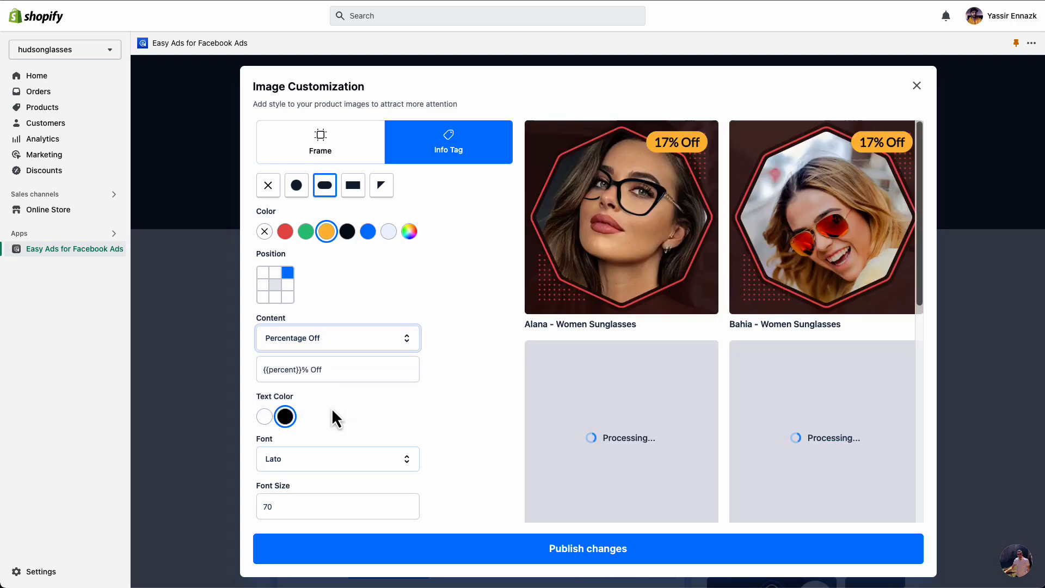
click(587, 548)
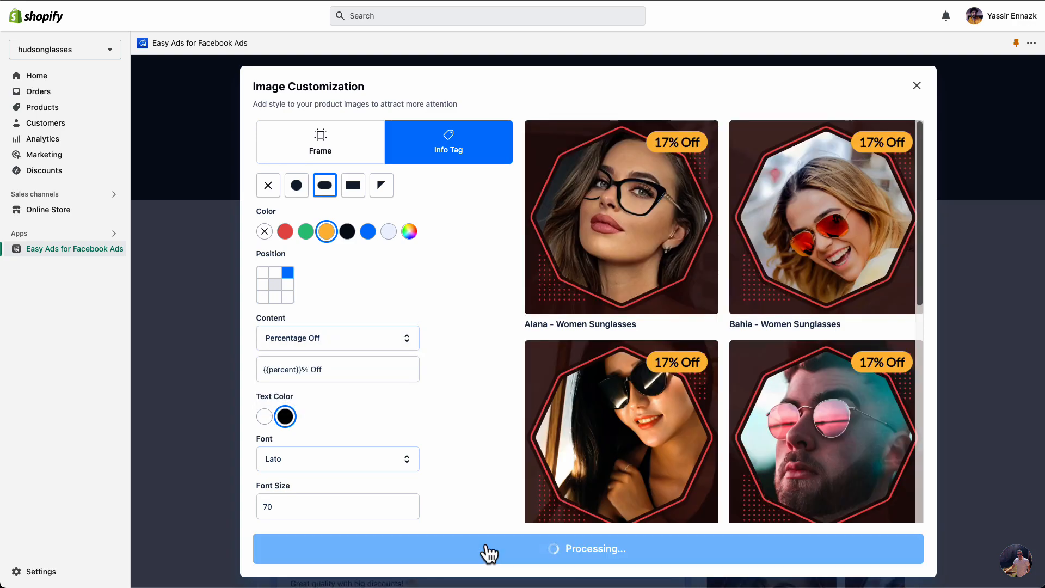
mouse_move(485, 545)
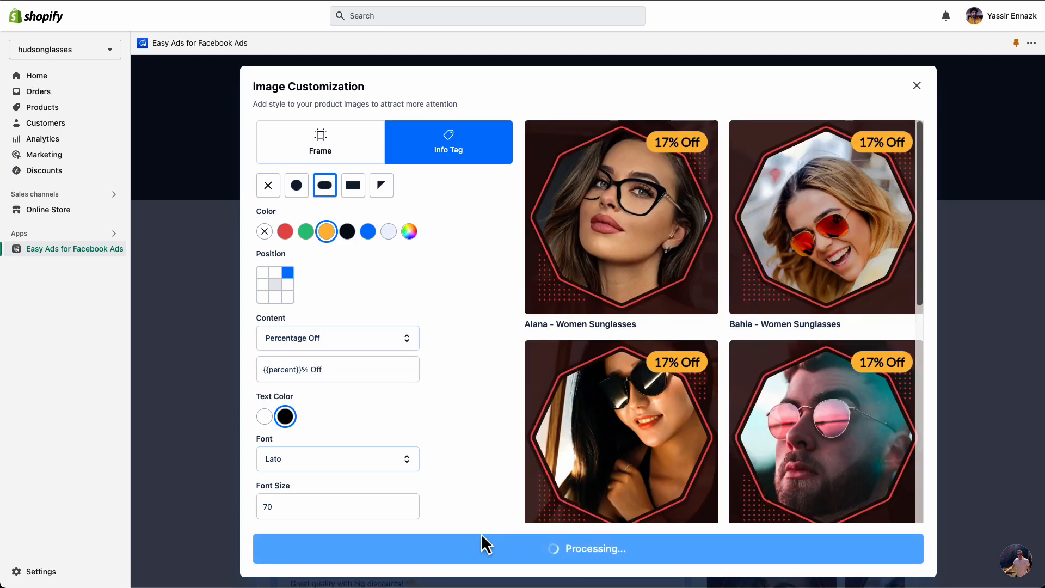
click(917, 86)
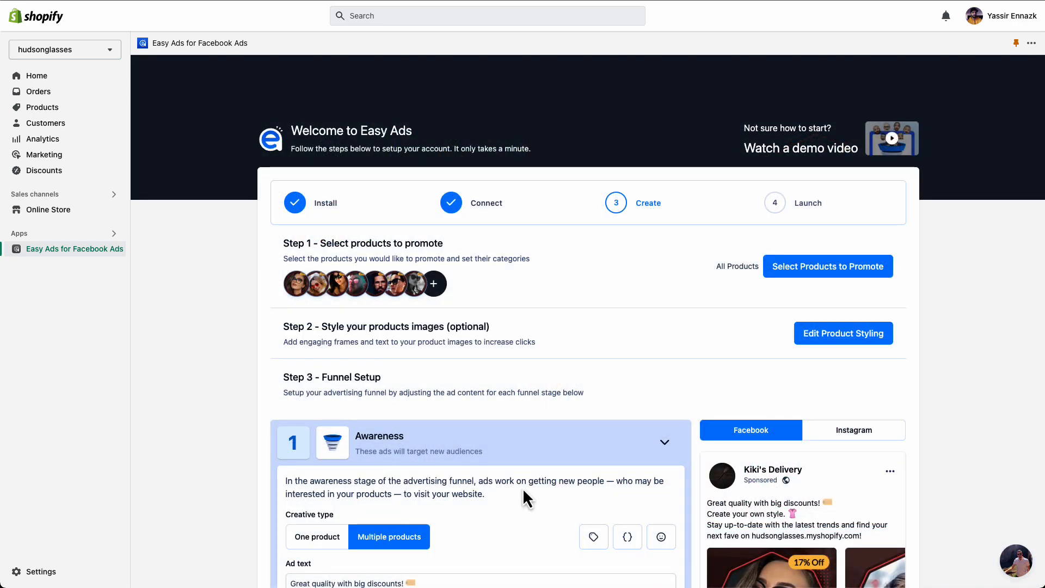
mouse_move(669, 400)
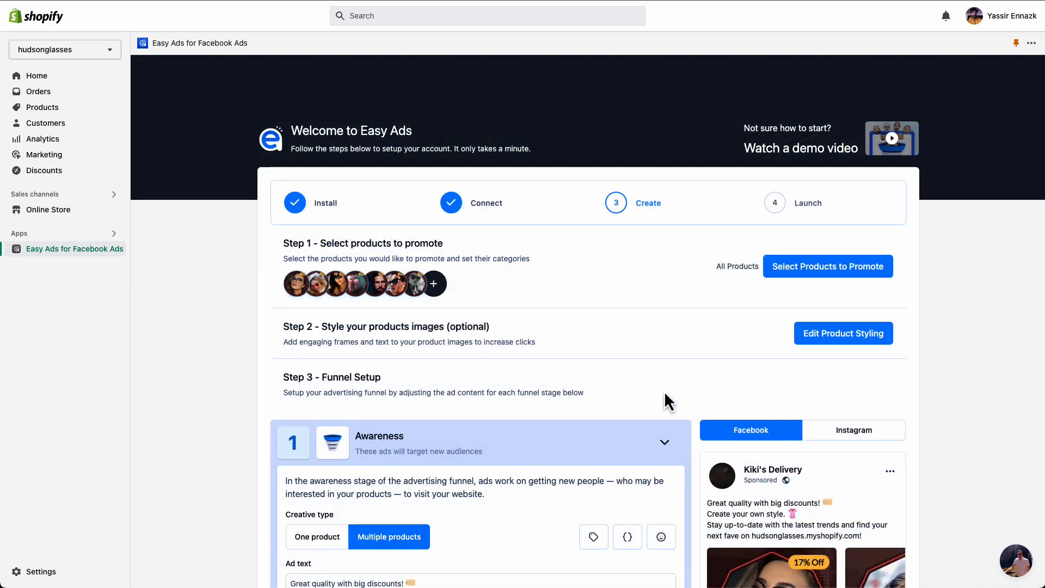
scroll(down, 3)
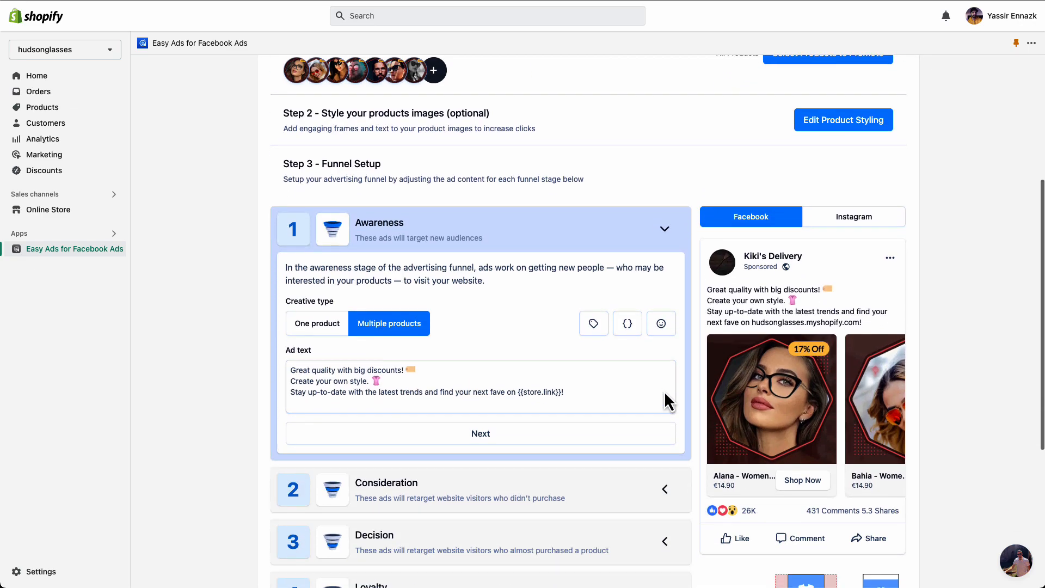
scroll(down, 3)
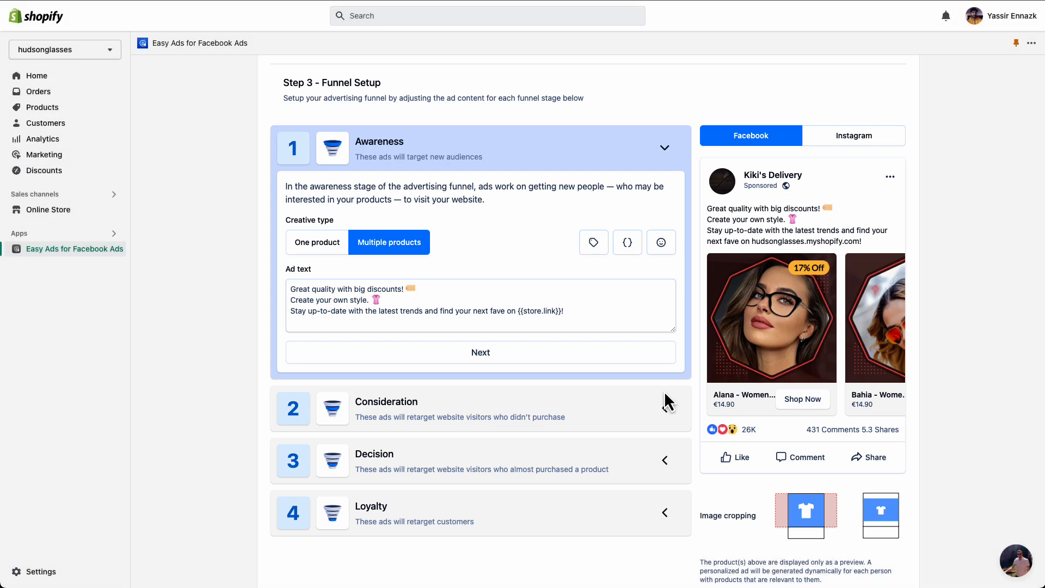
scroll(up, 3)
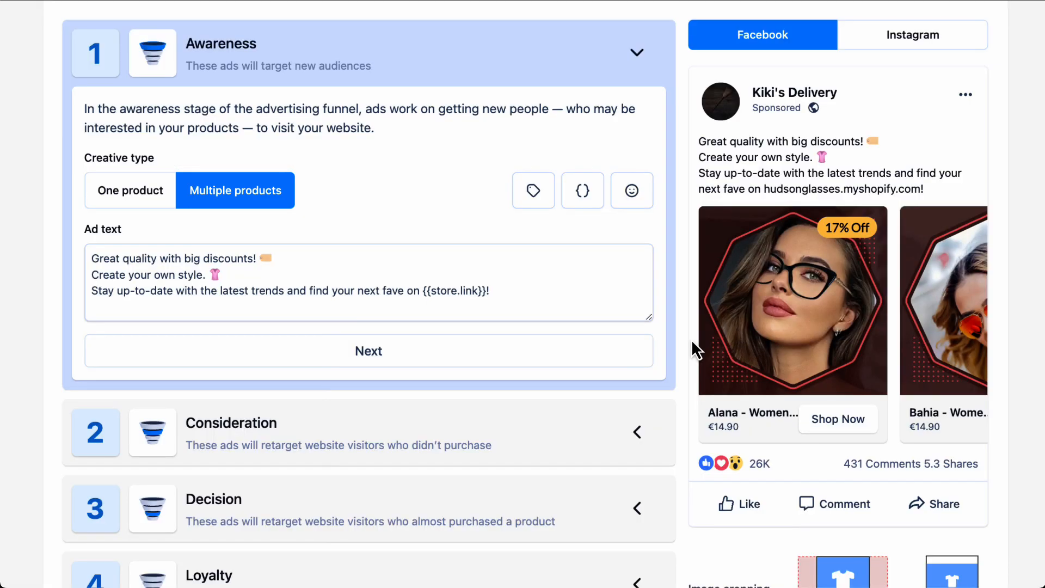
click(130, 190)
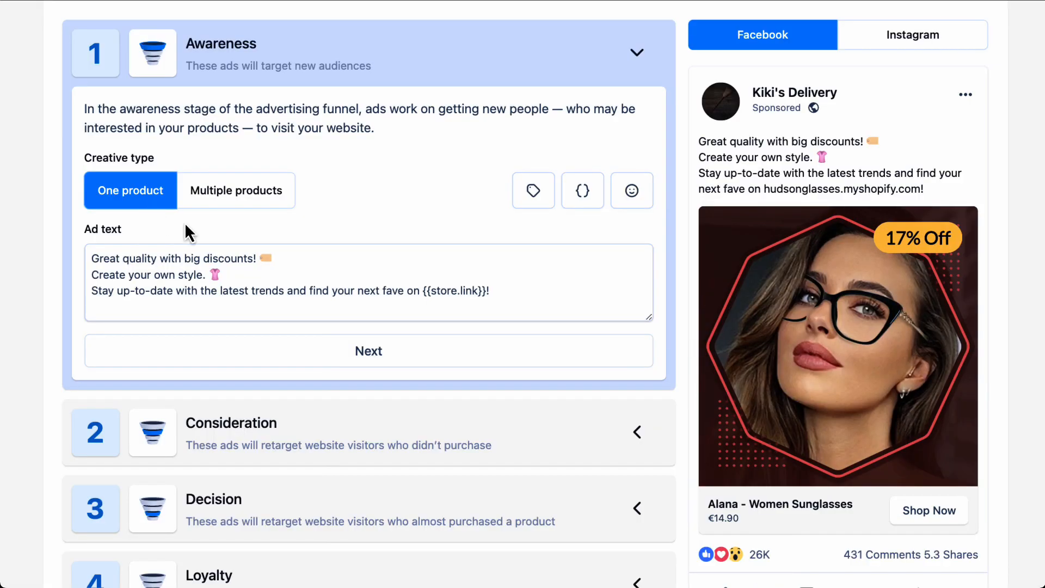
mouse_move(220, 240)
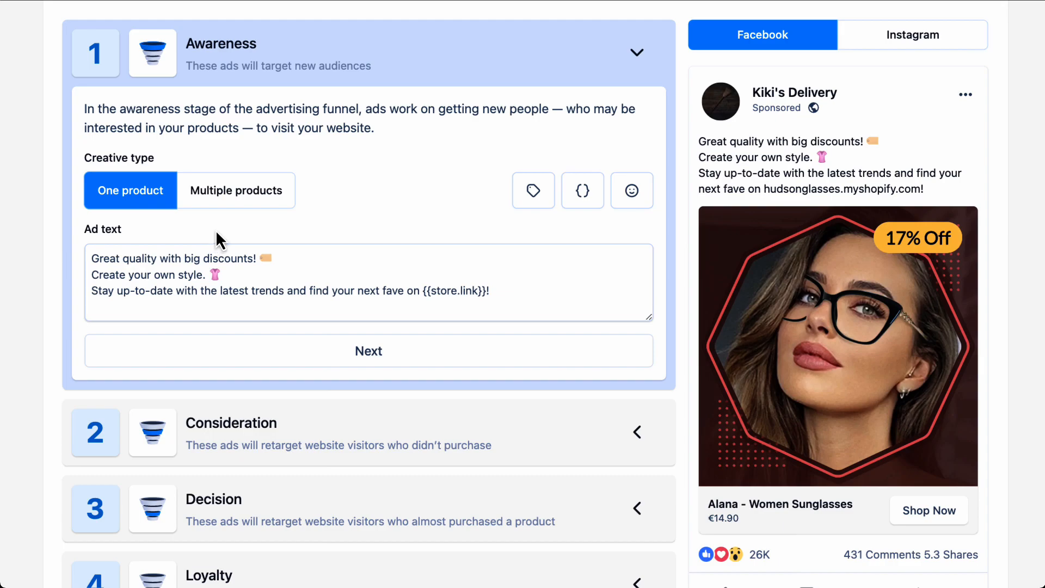
click(235, 191)
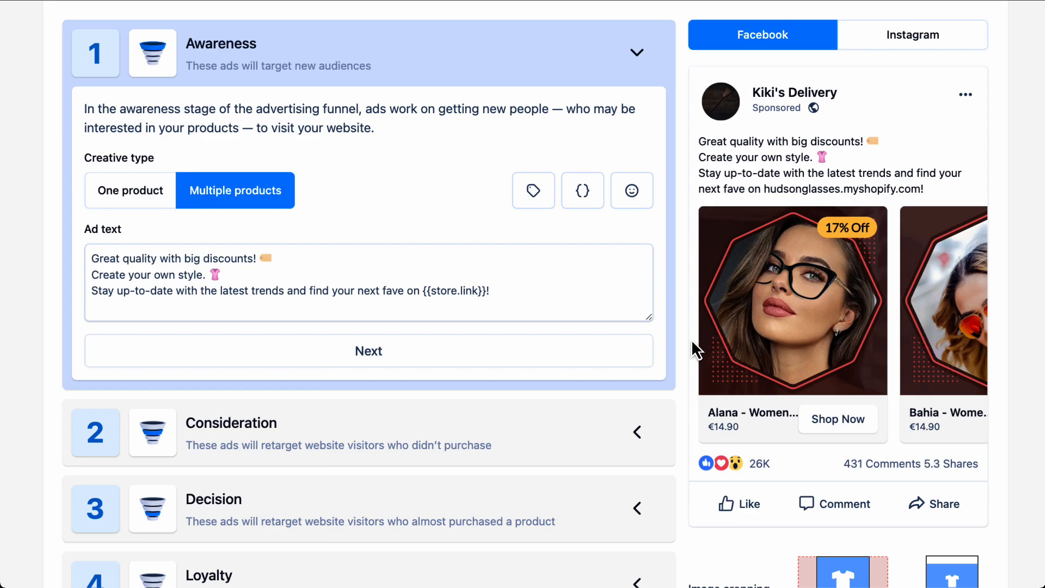
mouse_move(565, 401)
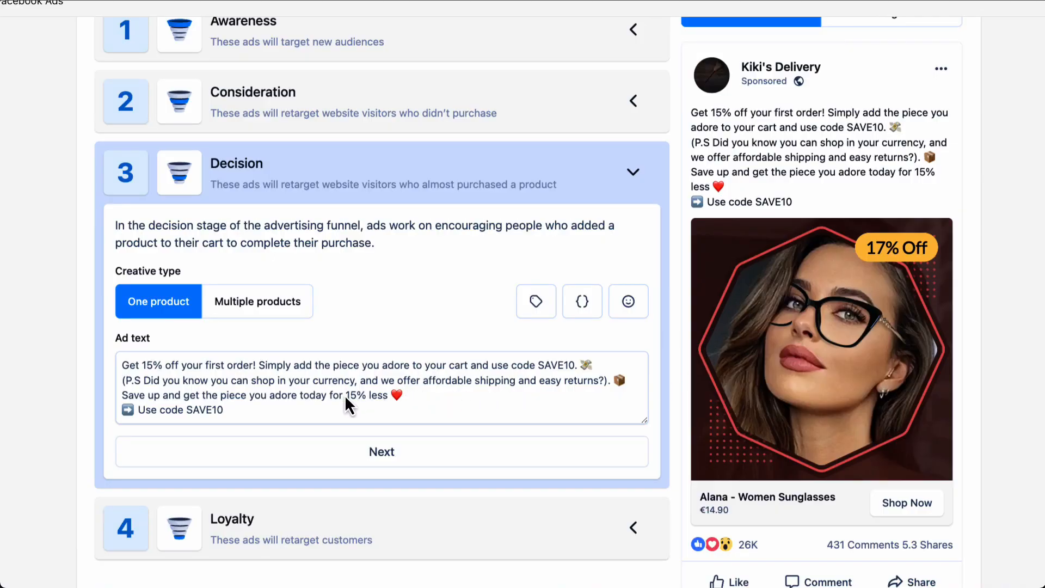
Edit the Decision stage ad text to promote 15% off with code SAVE10.
click(207, 410)
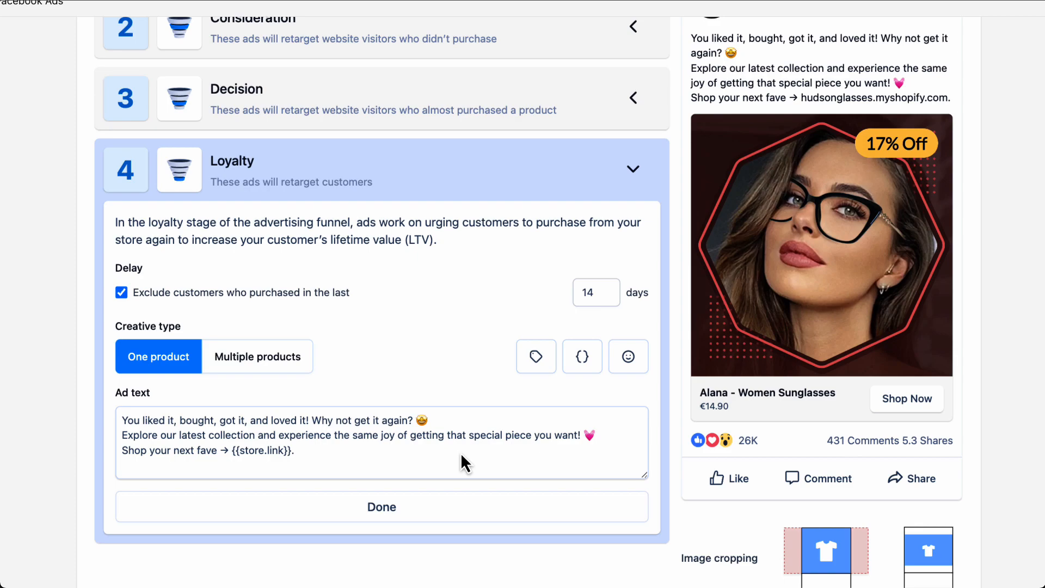
mouse_move(463, 452)
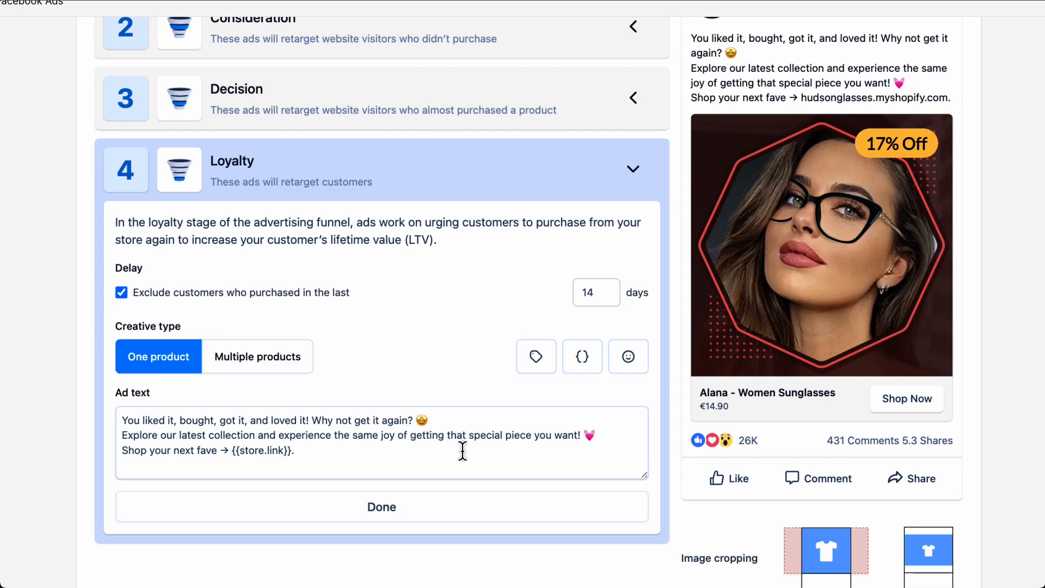
mouse_move(169, 322)
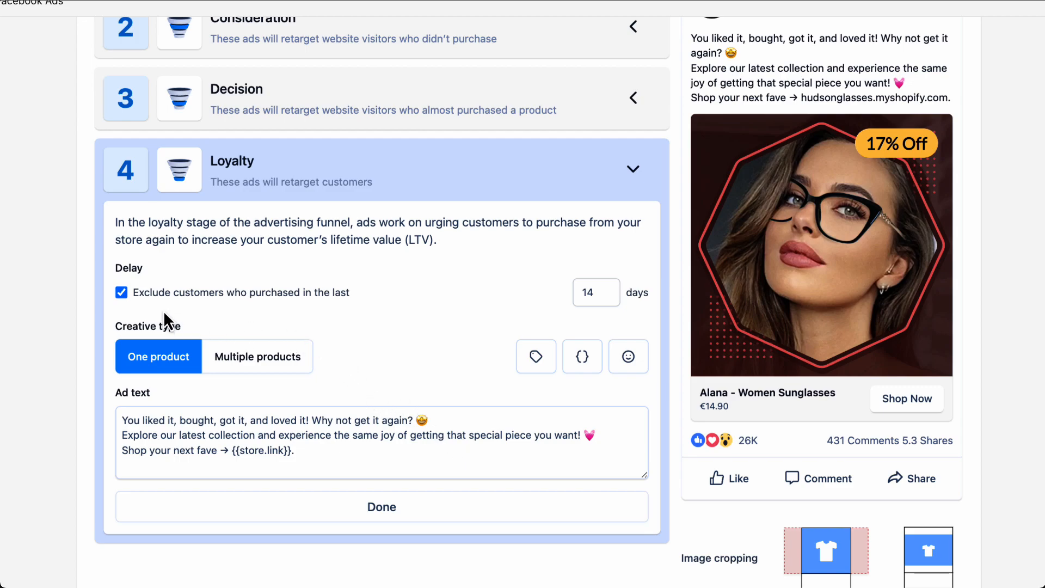
mouse_move(146, 310)
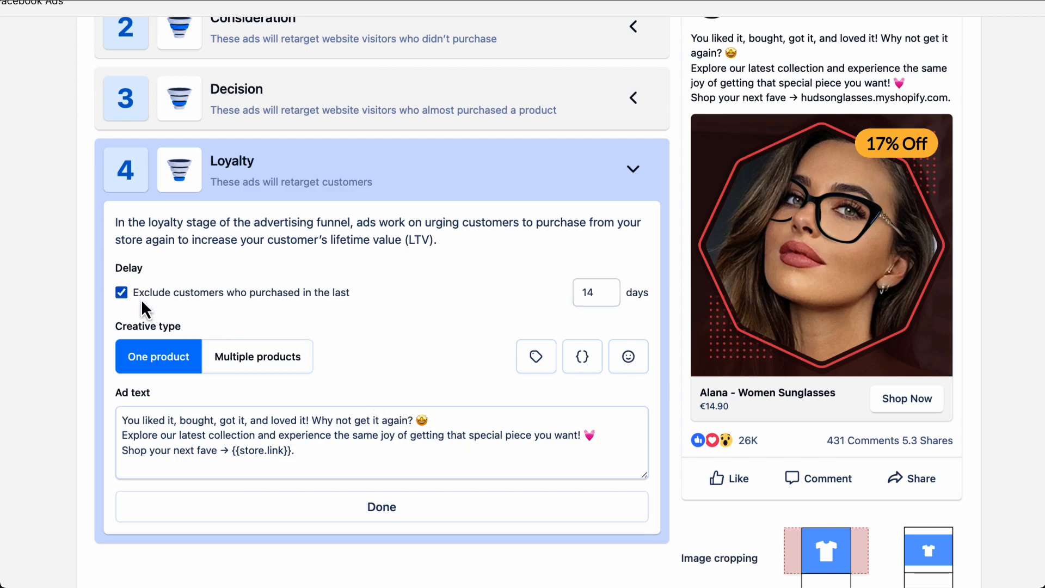
Open the Loyalty stage's exclusion period, keeping recent buyers excluded for 14 days.
click(590, 292)
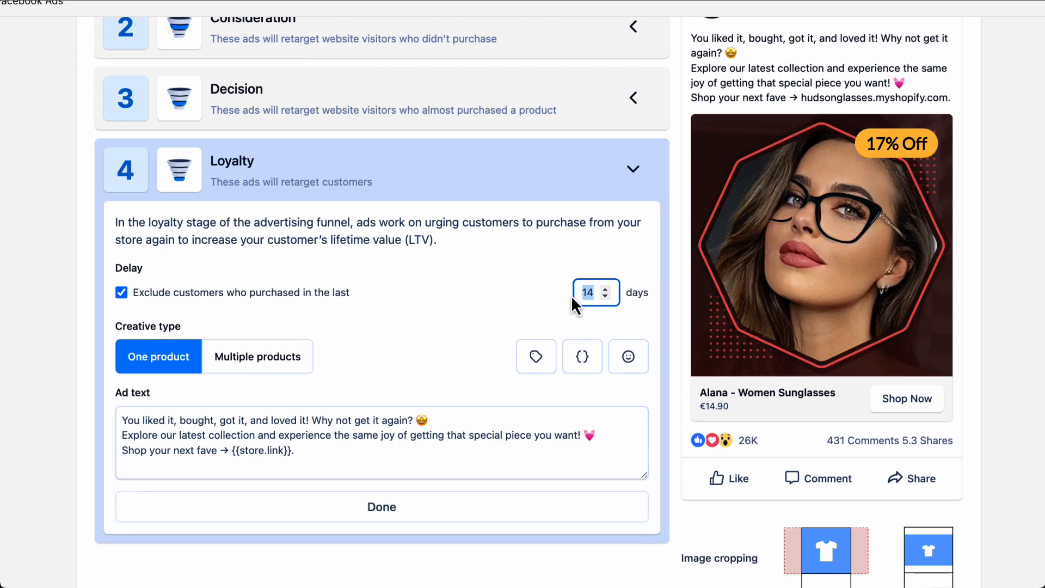
mouse_move(540, 337)
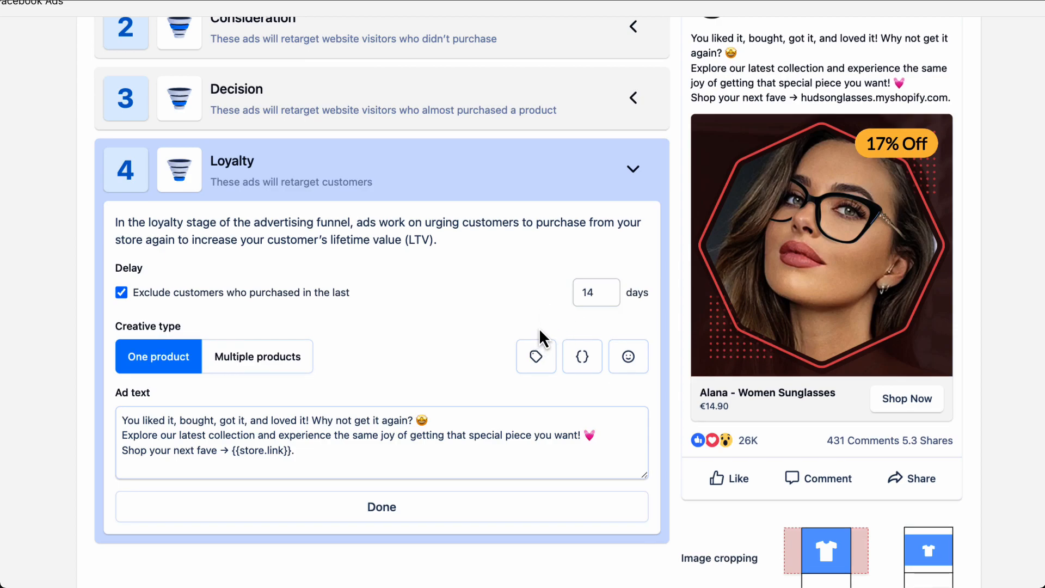
mouse_move(557, 333)
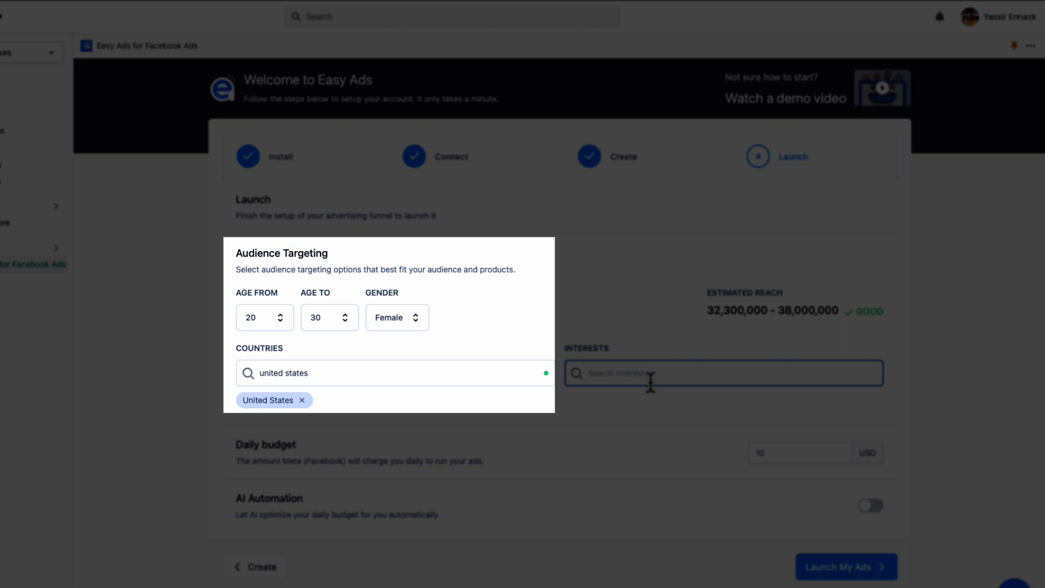
Search interests for 'sunglasses' and add Sunglasses and Costa Sunglasses to the audience.
click(722, 373)
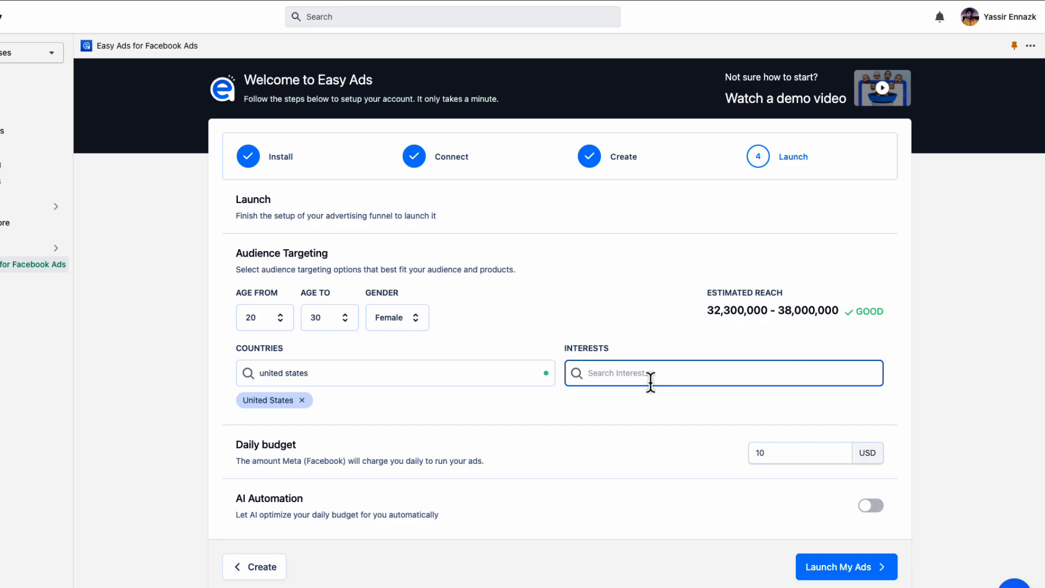
text(sunglasses)
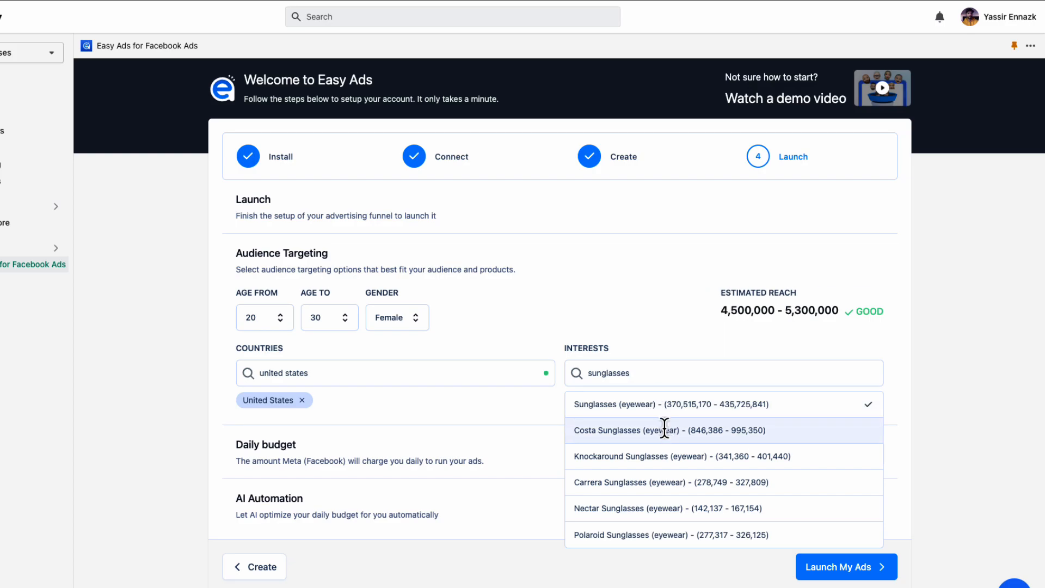
click(656, 430)
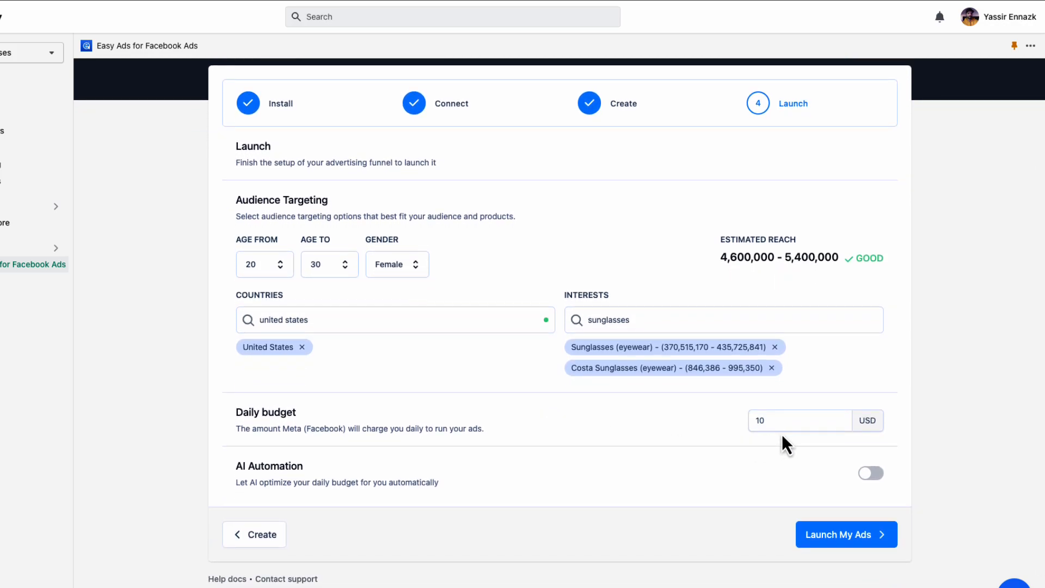
Turn on AI Automation for the daily budget, capped at a 1000 USD maximum.
click(798, 421)
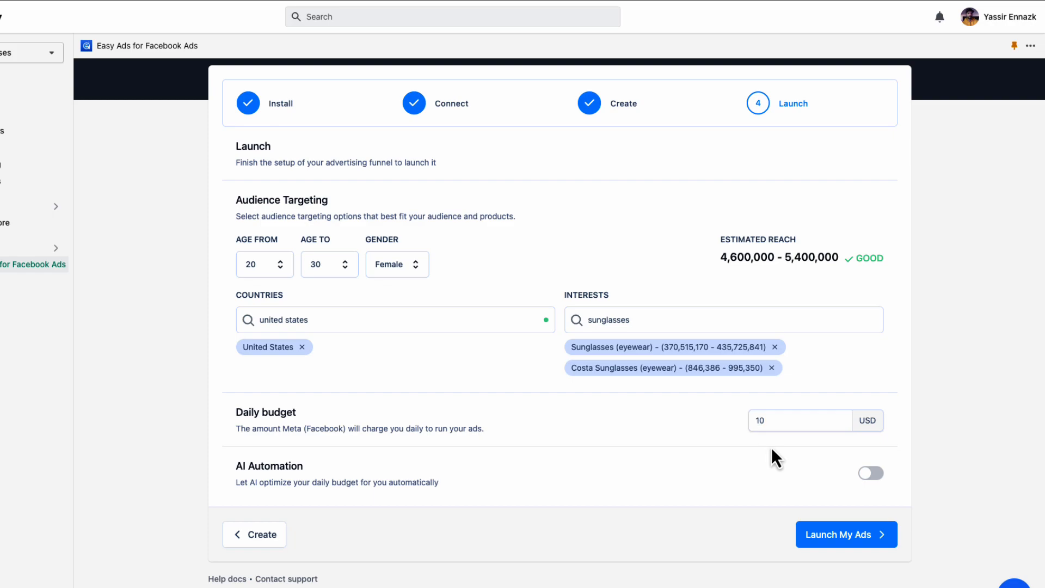
click(870, 473)
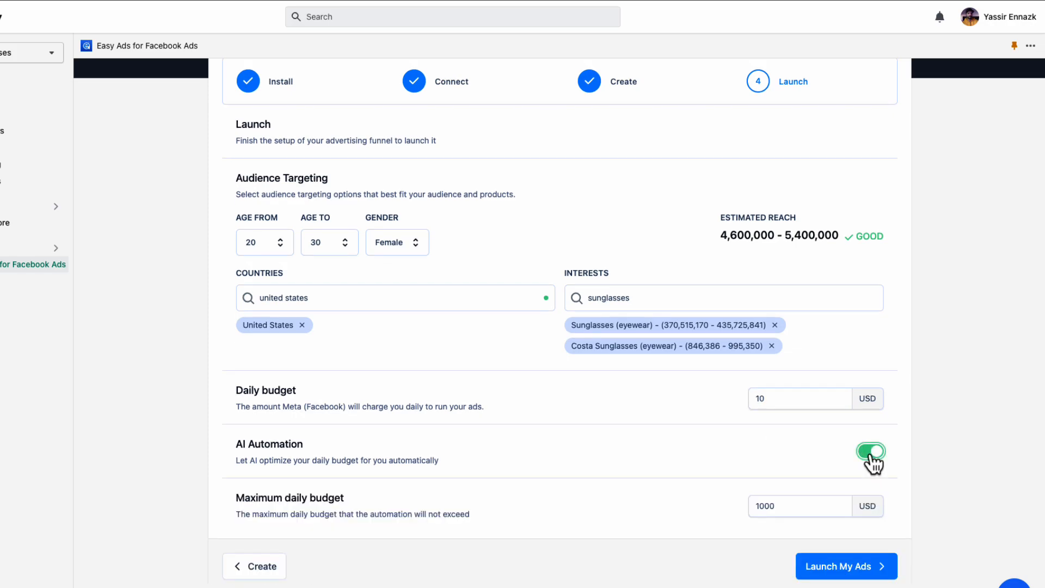
scroll(down, 3)
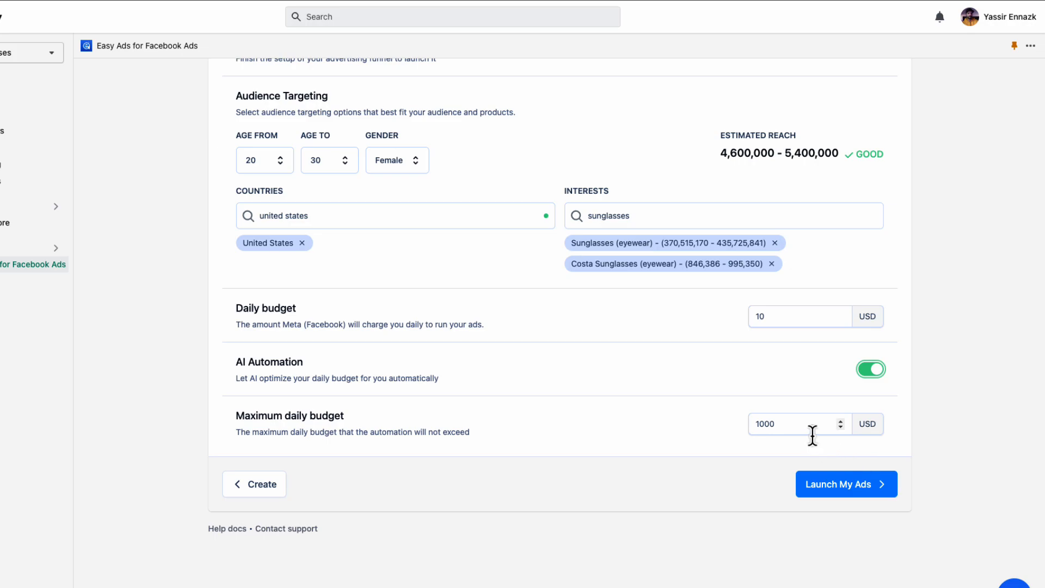
click(796, 424)
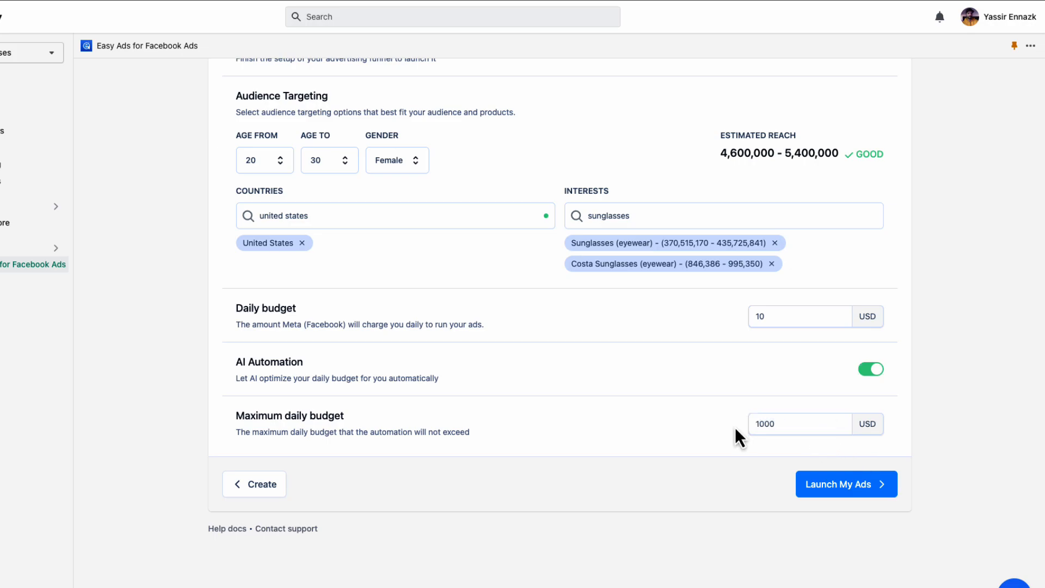
mouse_move(779, 454)
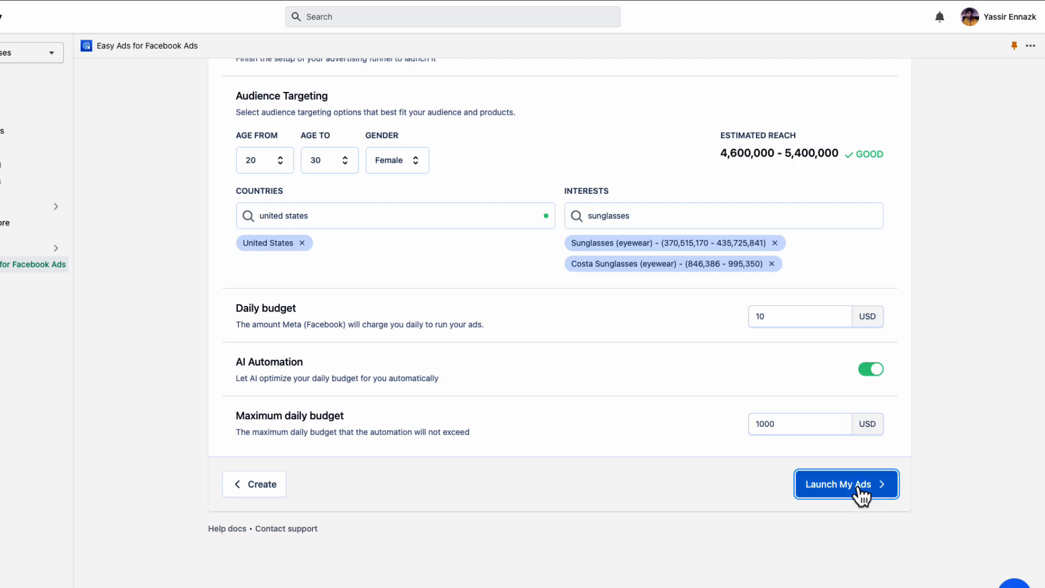
Launch the ad funnel, then go to the Easy Ads Contact Us page.
click(846, 484)
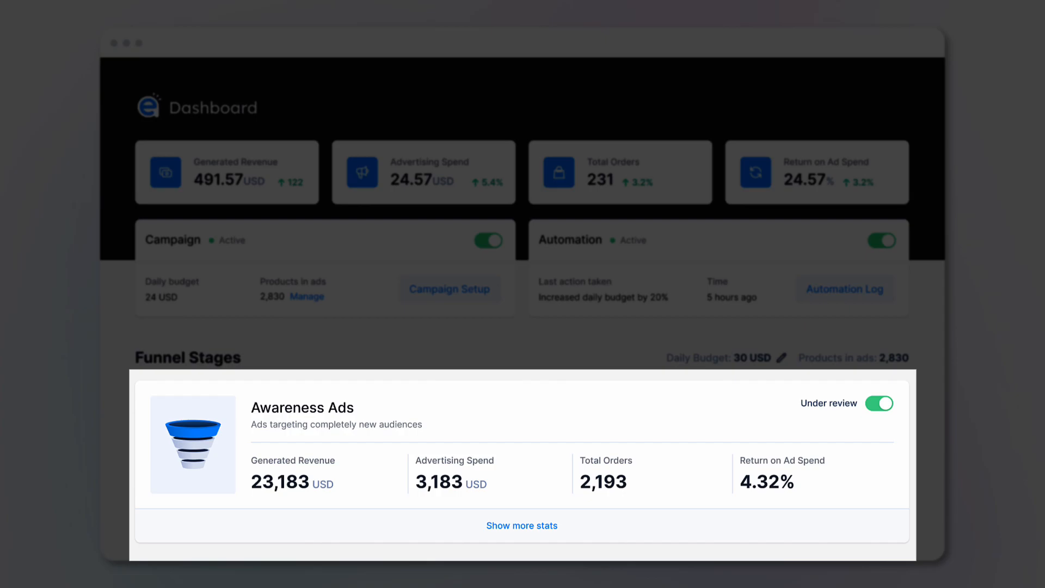
click(507, 29)
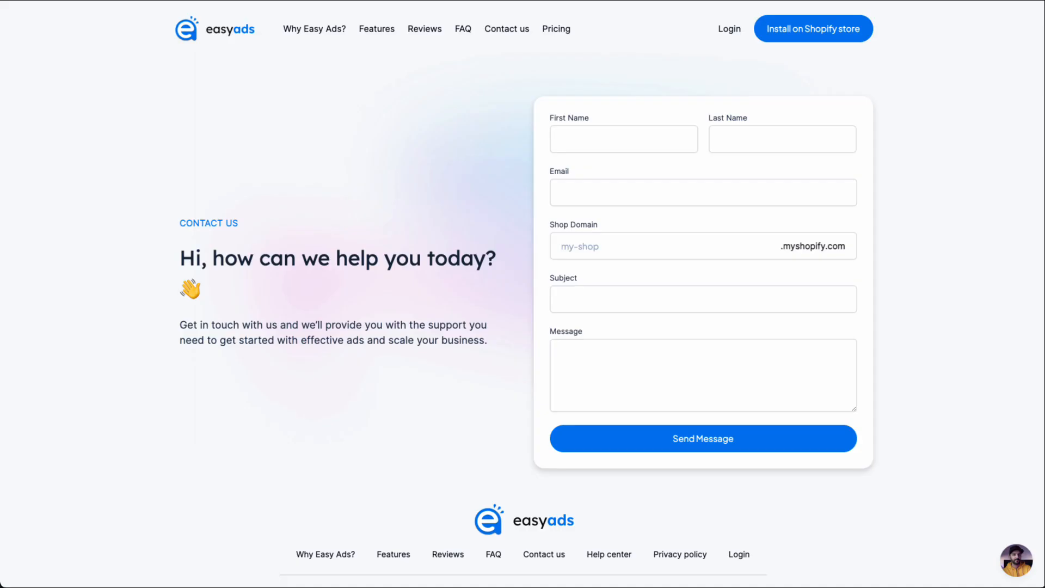